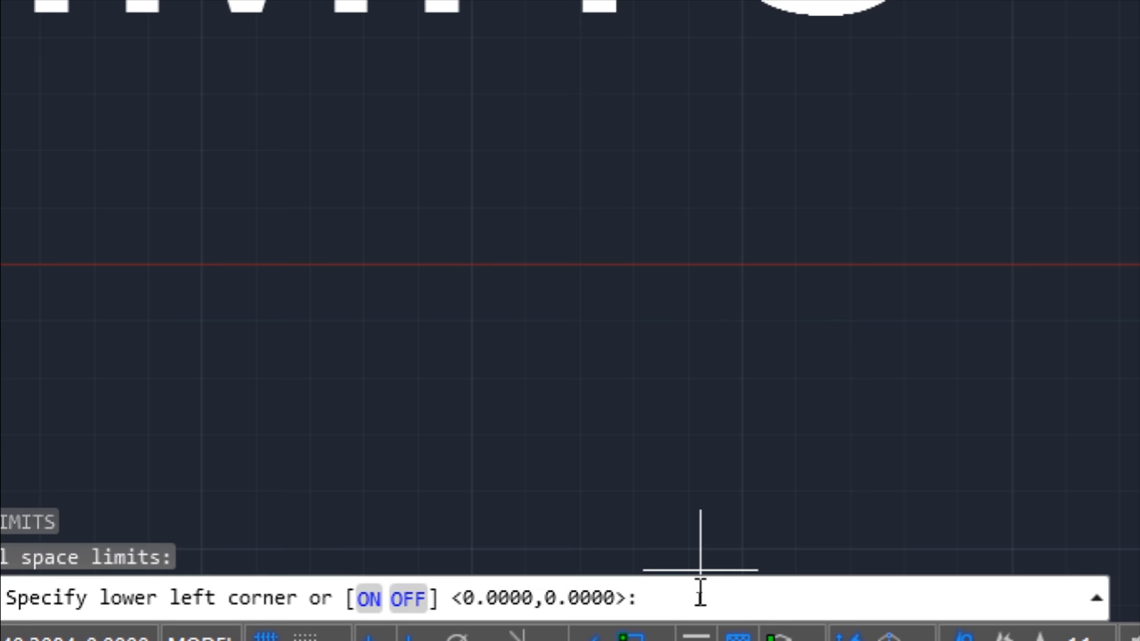
- Enter 0,0 as the lower-left corner of the model space limits
{"action": "type", "text": "0"}
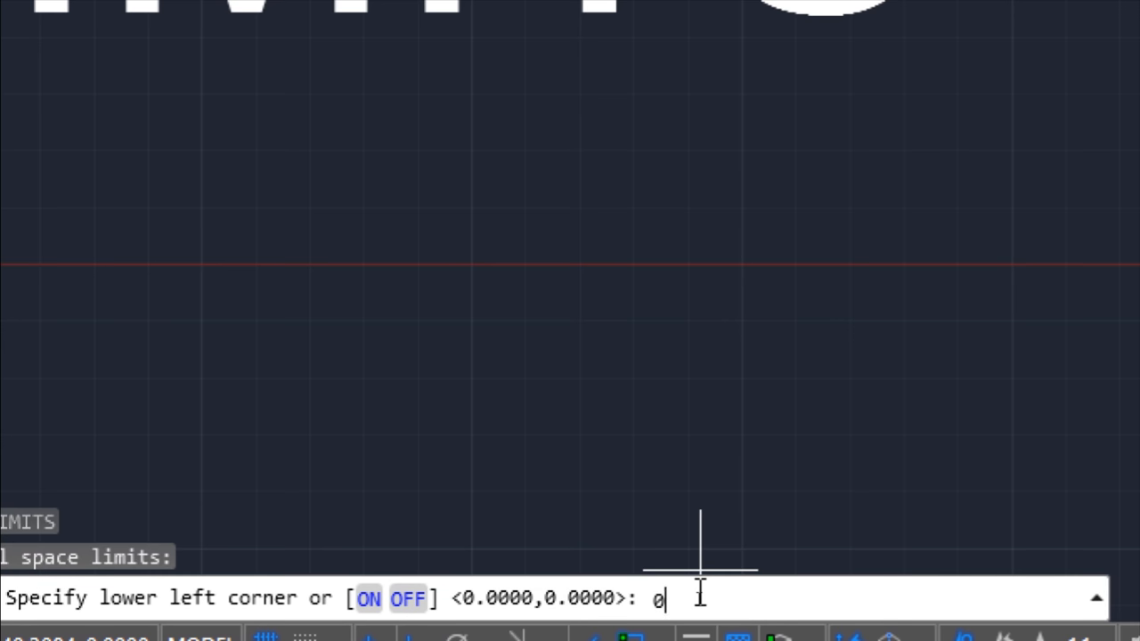
{"action": "type", "text": ",0"}
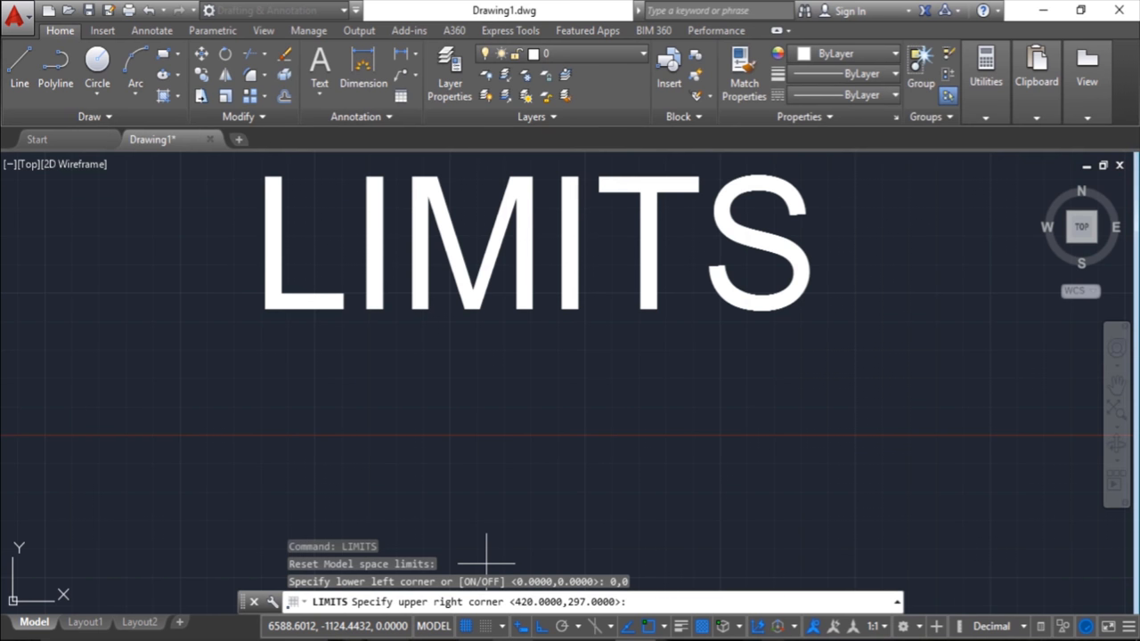
{"action": "mouse_move", "coordinate": [336, 465]}
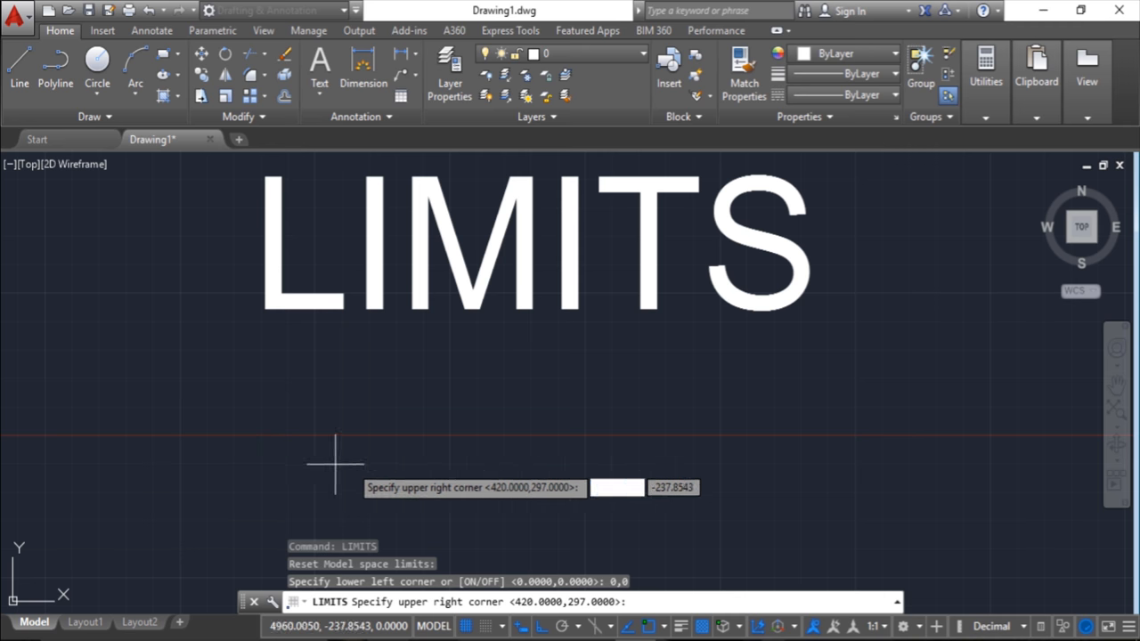
{"action": "mouse_move", "coordinate": [912, 469]}
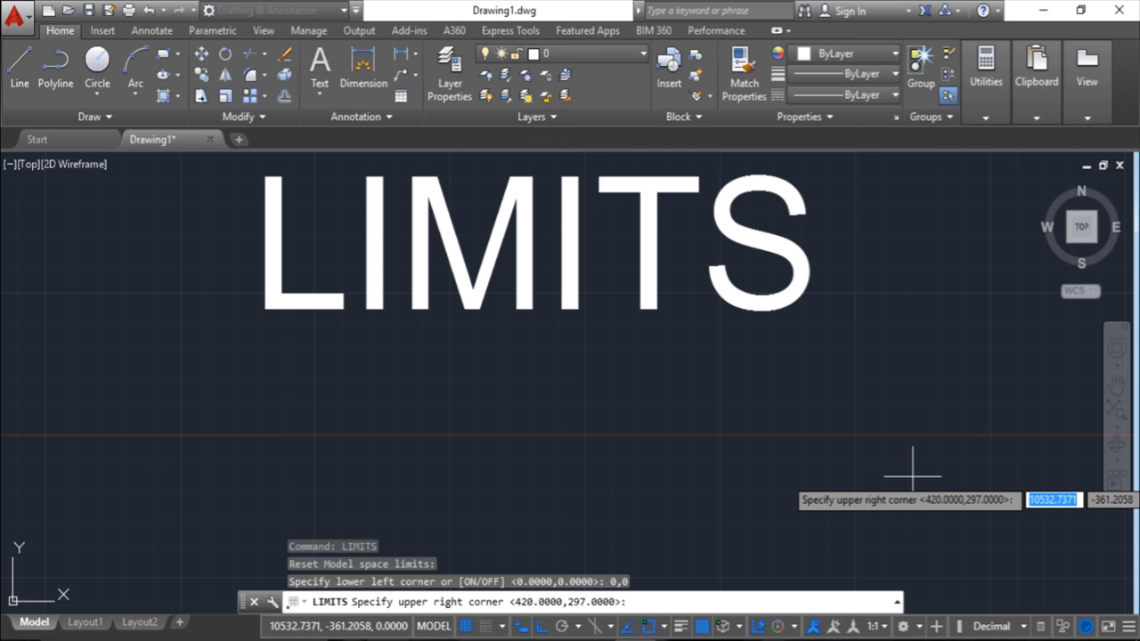
{"action": "mouse_move", "coordinate": [875, 225]}
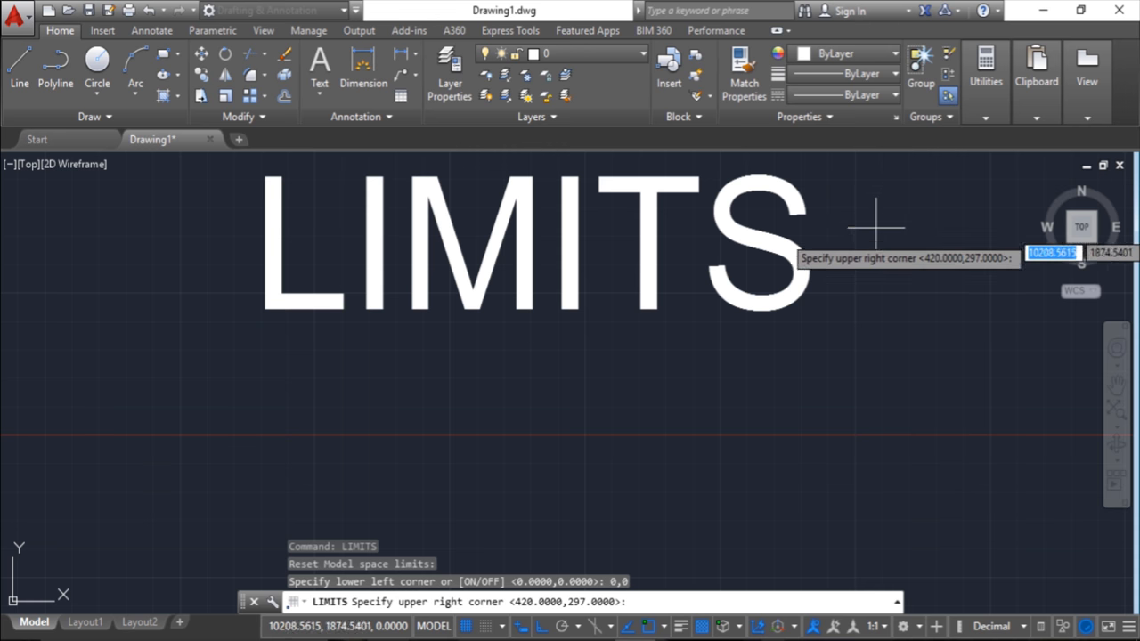
{"action": "mouse_move", "coordinate": [862, 503]}
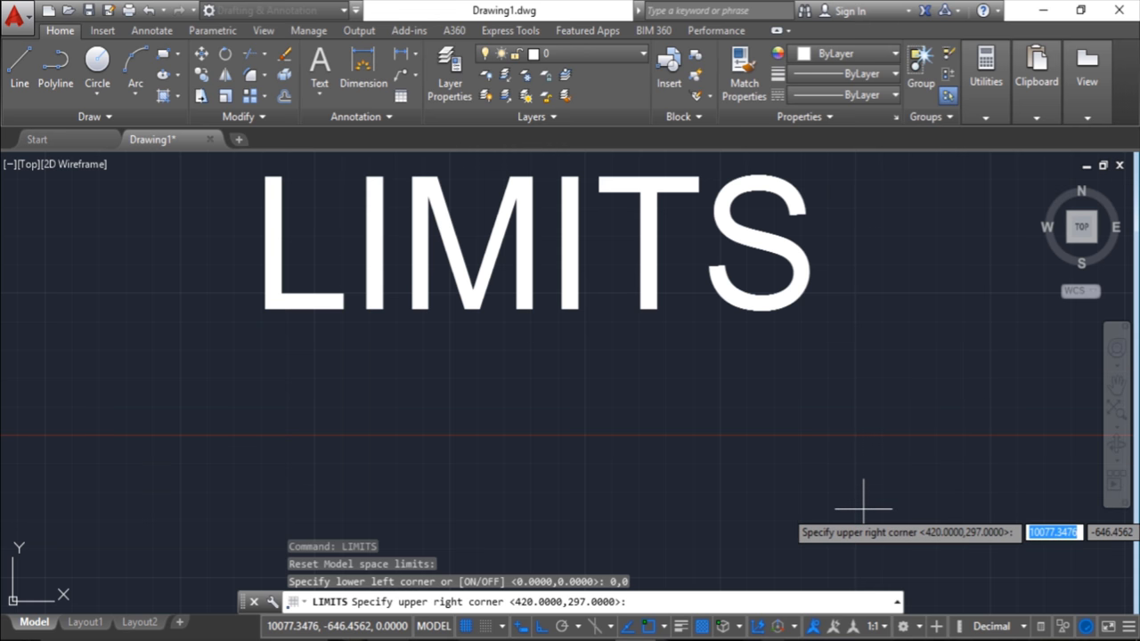
{"action": "mouse_move", "coordinate": [862, 493]}
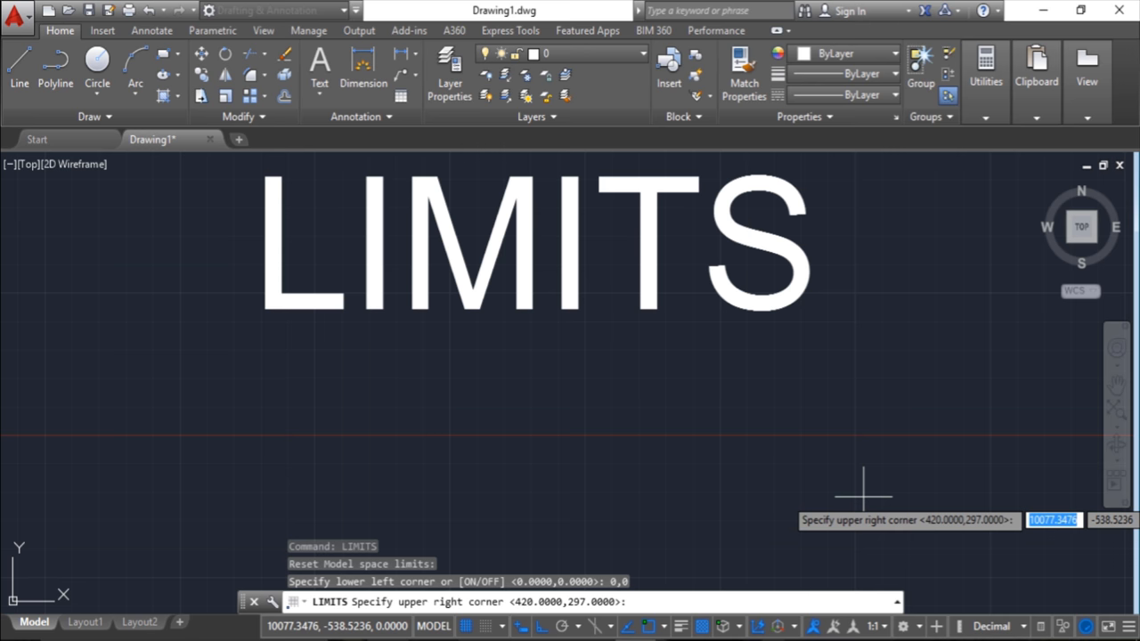
{"action": "mouse_move", "coordinate": [764, 492]}
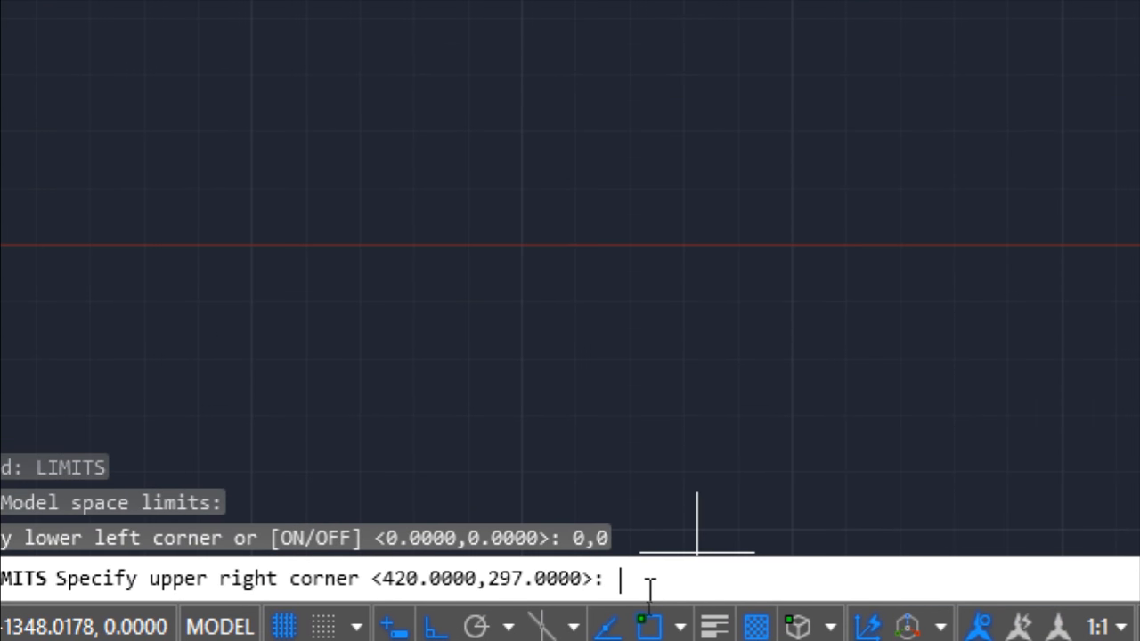
- Set the upper-right limit to 100,100 and place the horizontal line's first point
{"action": "type", "text": "100"}
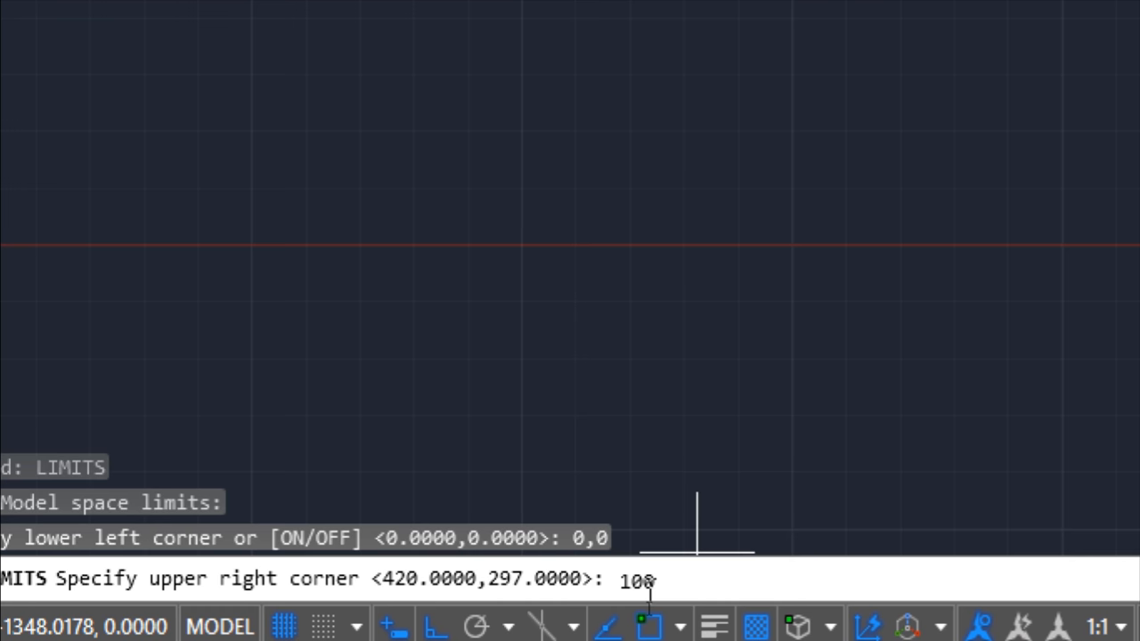
{"action": "type", "text": ",100"}
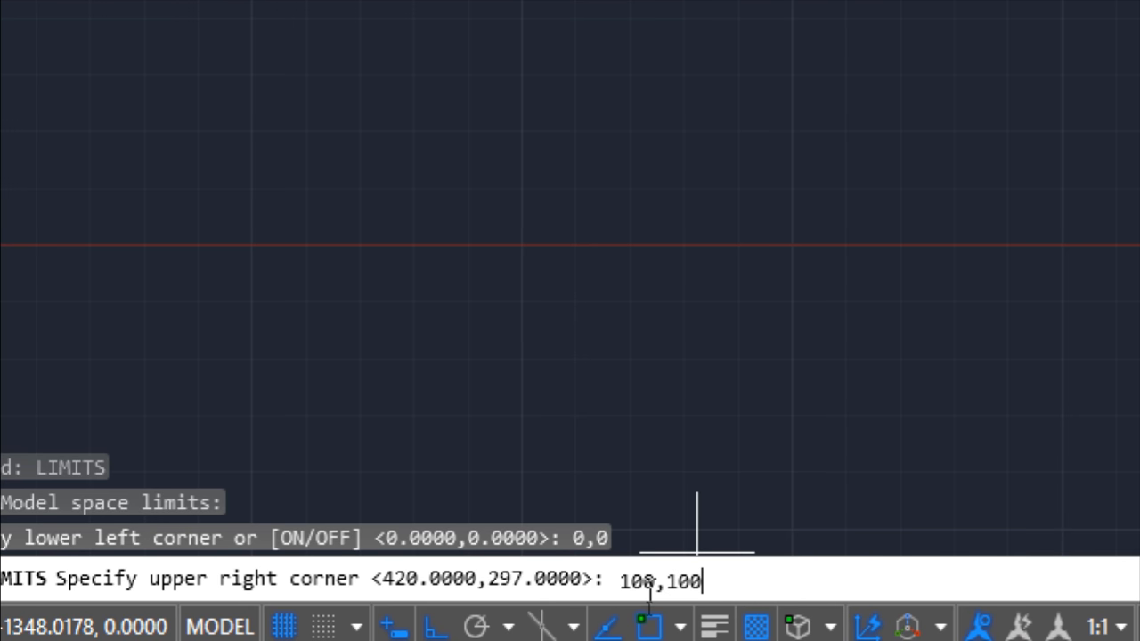
{"action": "key", "text": "Return"}
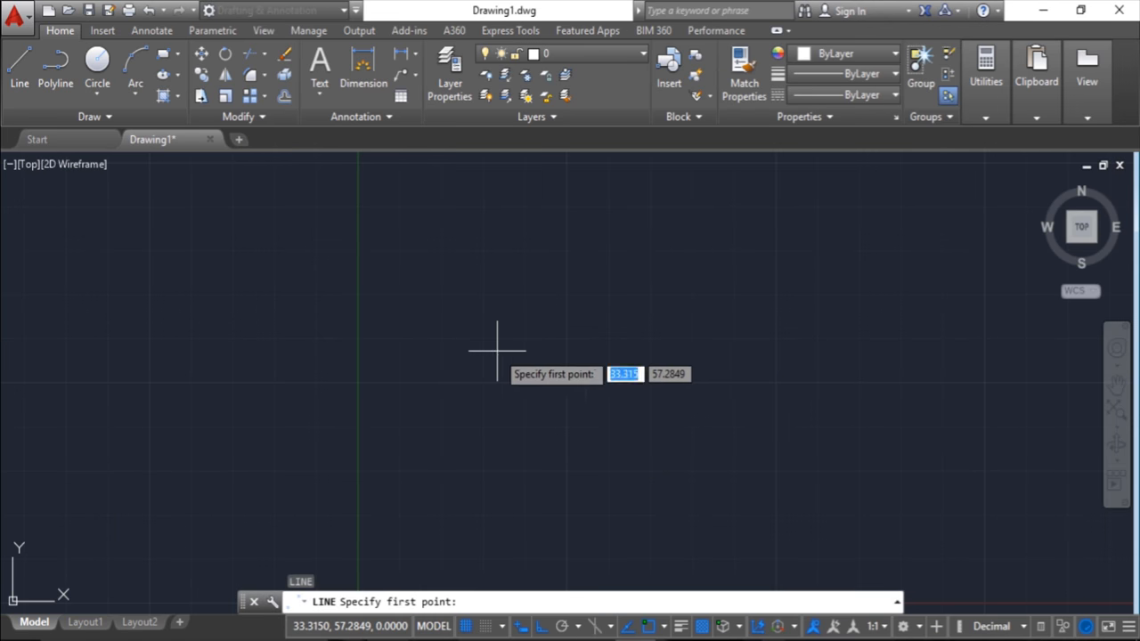
{"action": "left_click", "coordinate": [497, 350]}
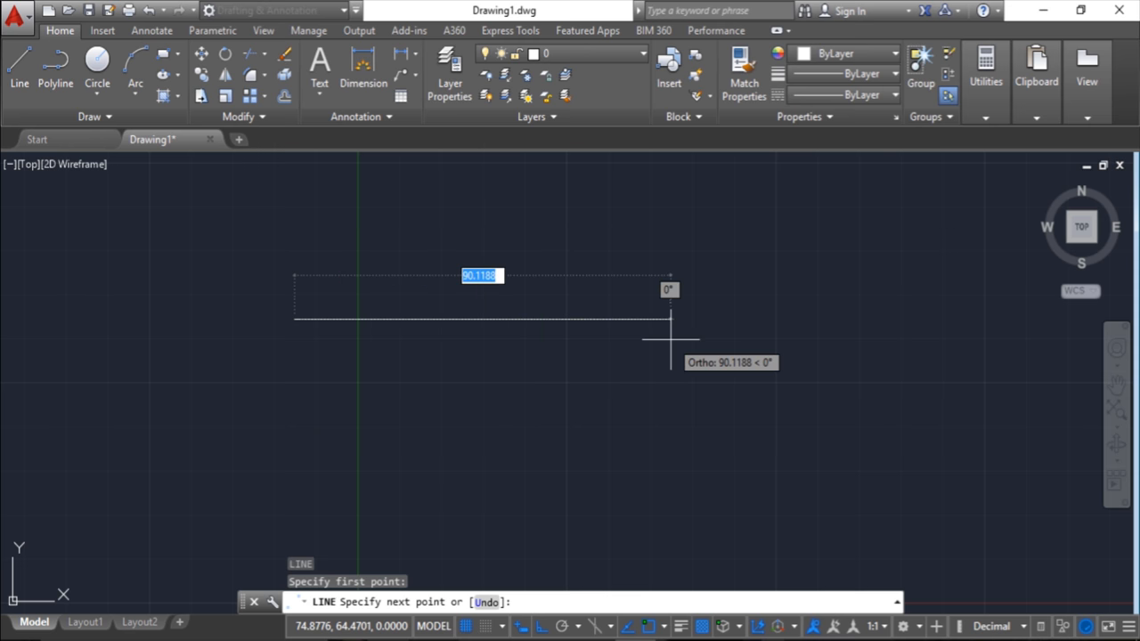